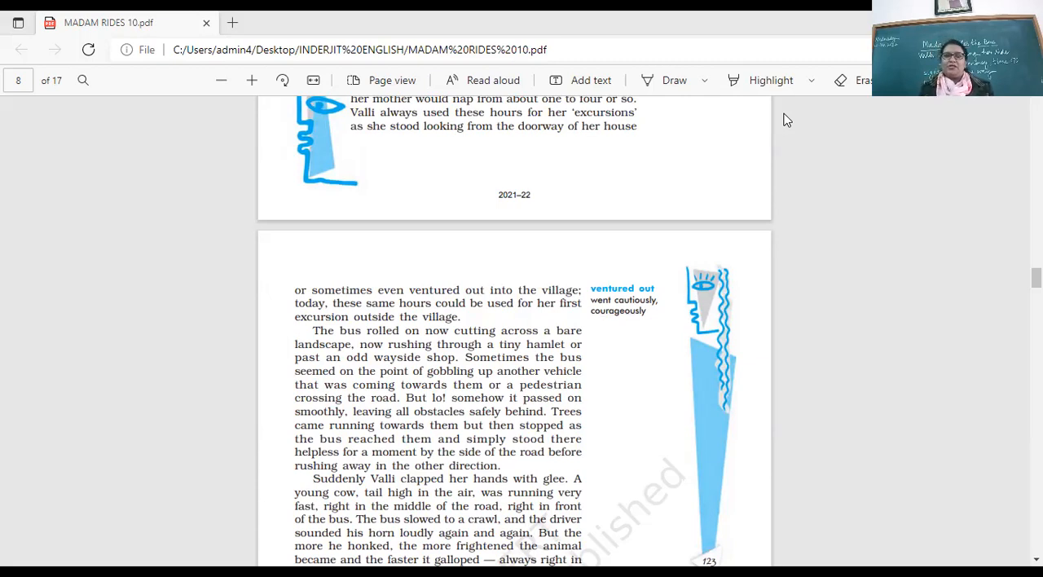
pyautogui.moveTo(843, 174)
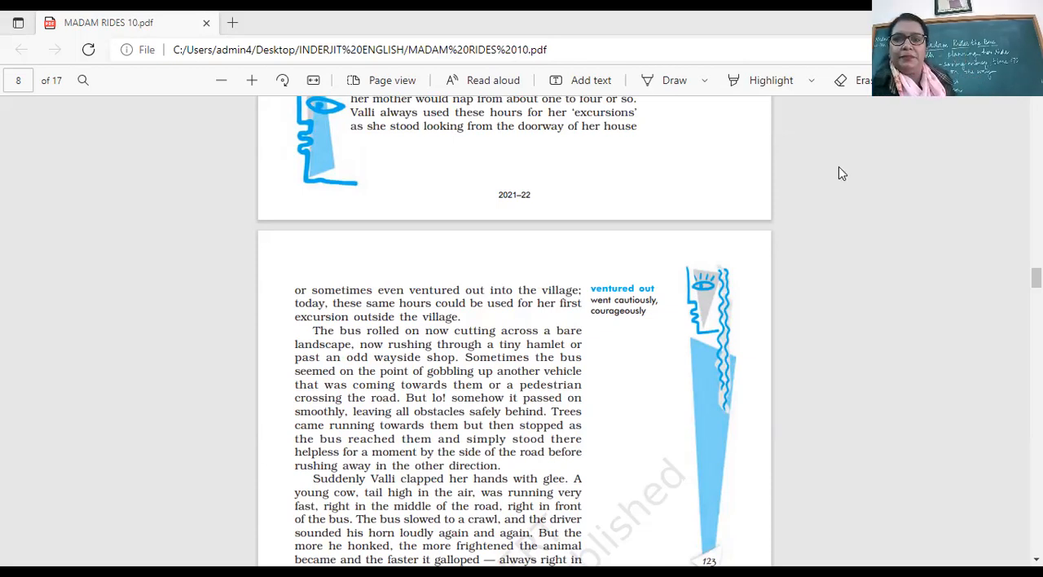
pyautogui.moveTo(817, 135)
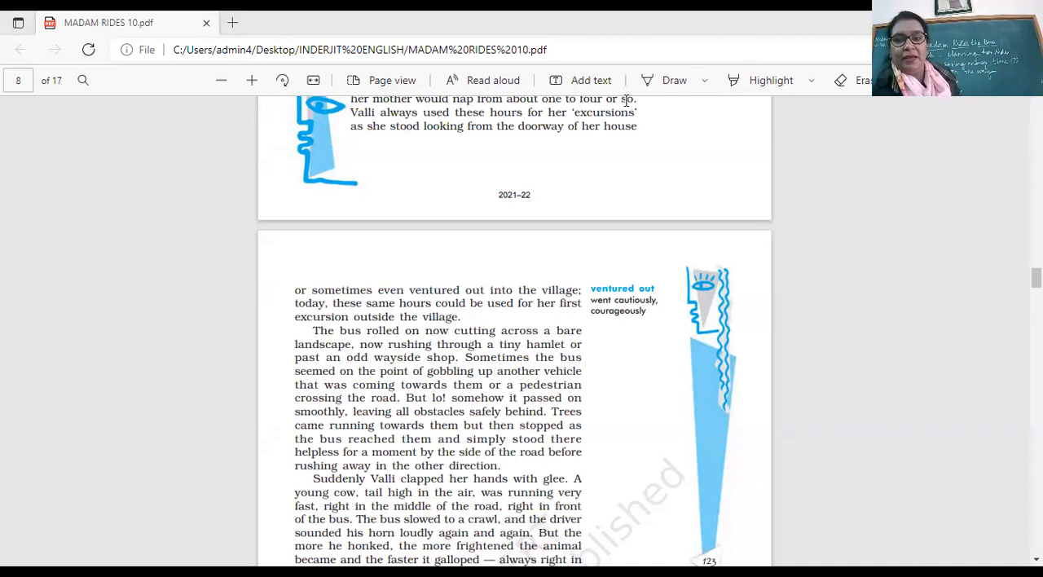
pyautogui.scroll(-3)
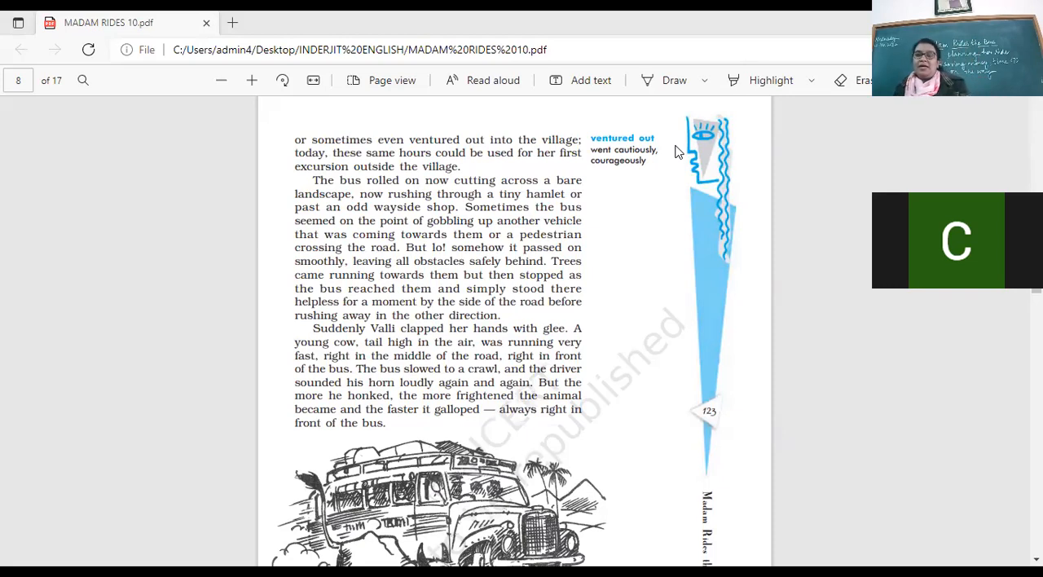
pyautogui.moveTo(618, 129)
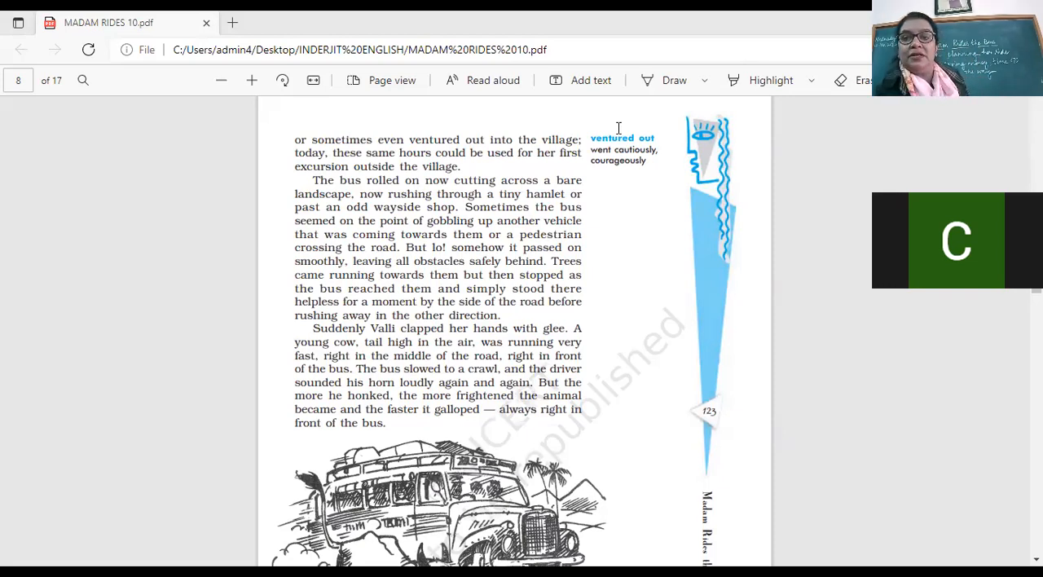
pyautogui.moveTo(591, 101)
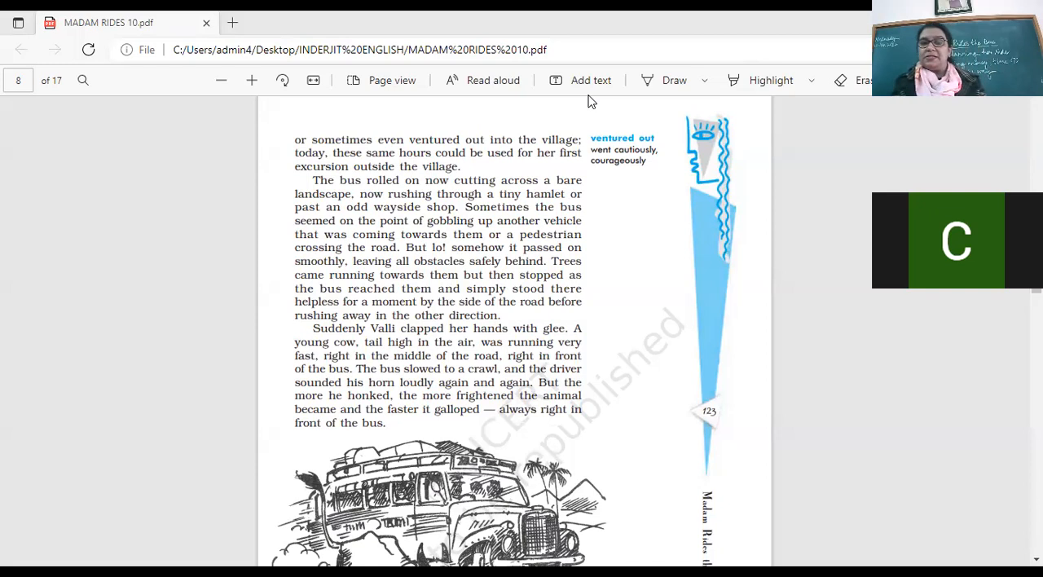
pyautogui.moveTo(594, 98)
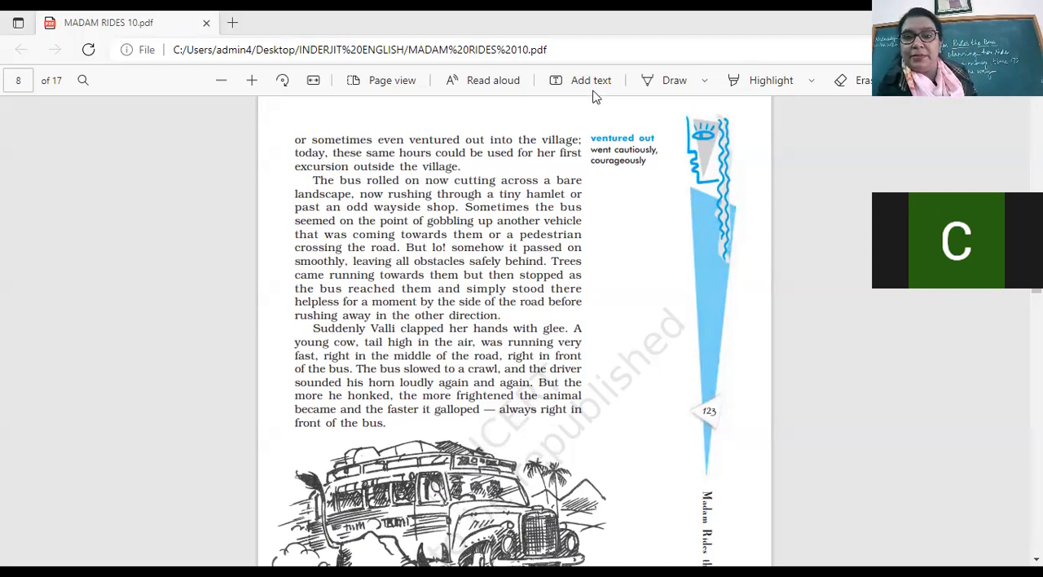
pyautogui.scroll(-3)
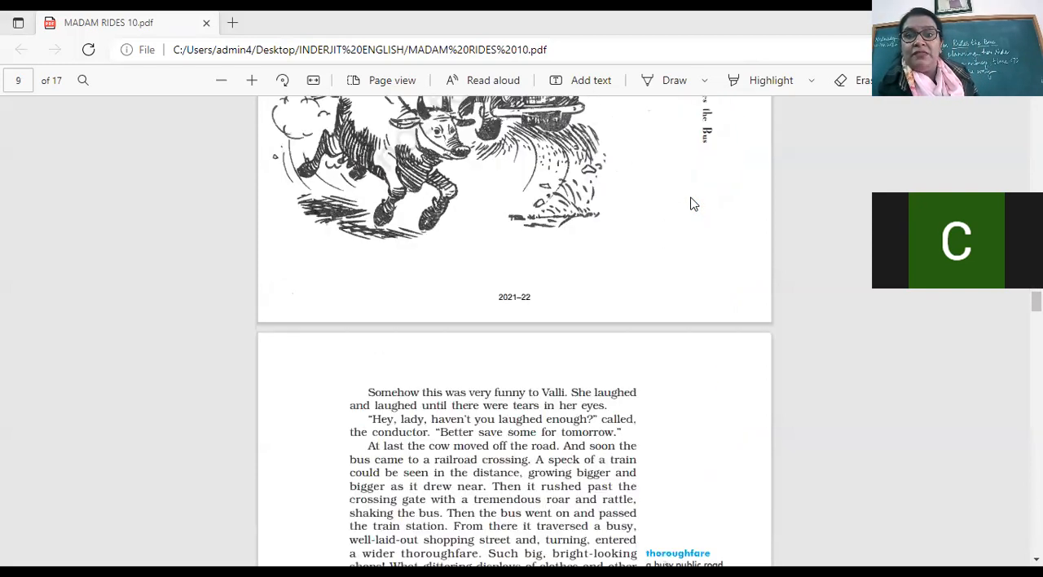
pyautogui.scroll(-3)
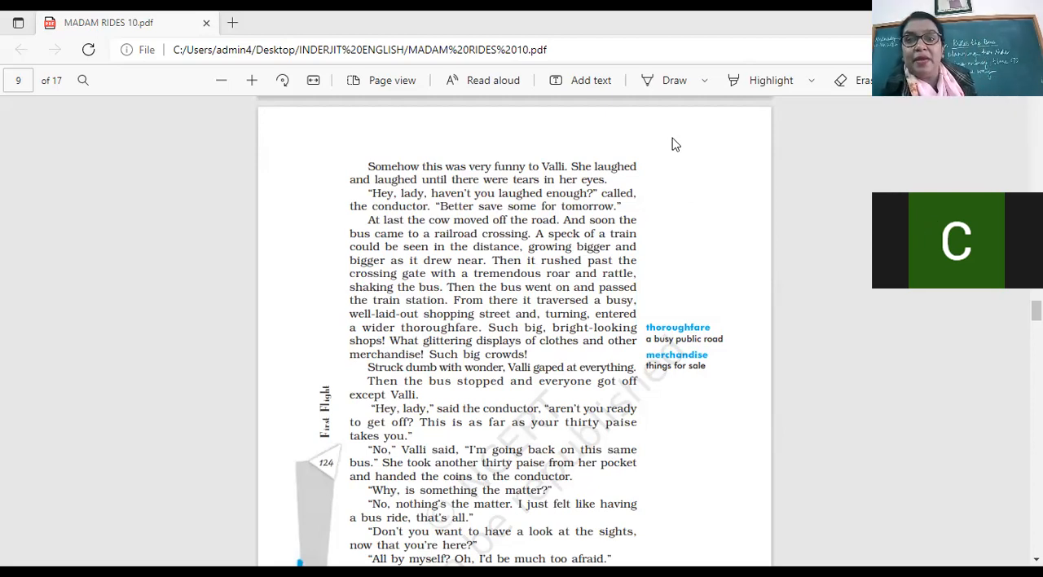
pyautogui.scroll(-3)
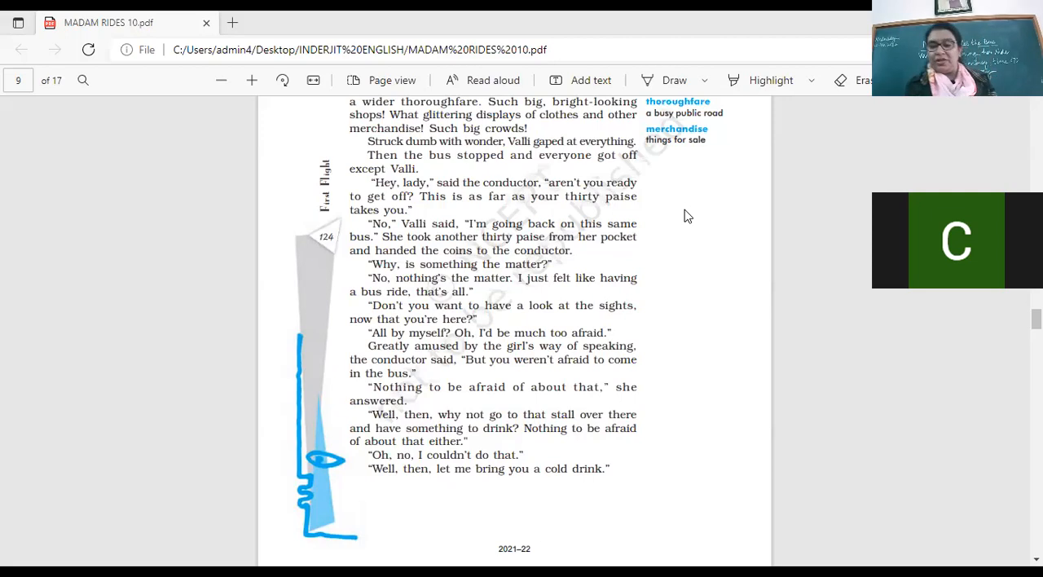
pyautogui.scroll(-3)
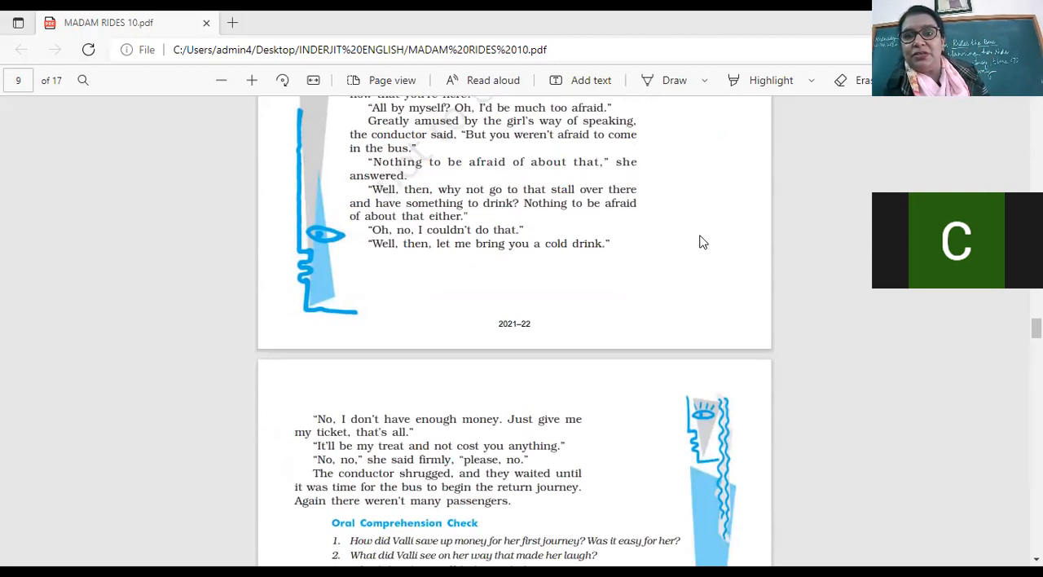
pyautogui.scroll(-3)
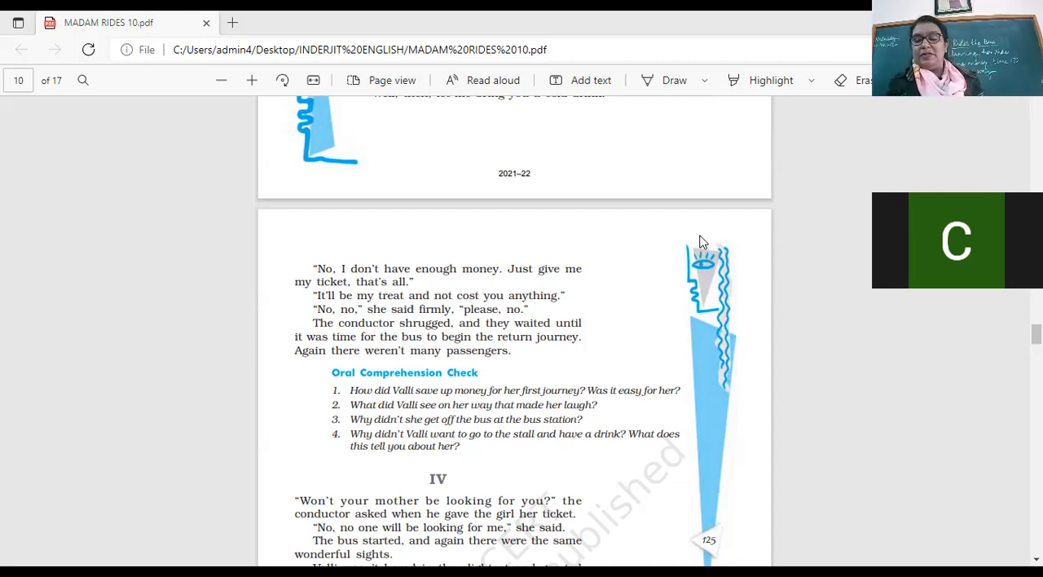
pyautogui.scroll(-3)
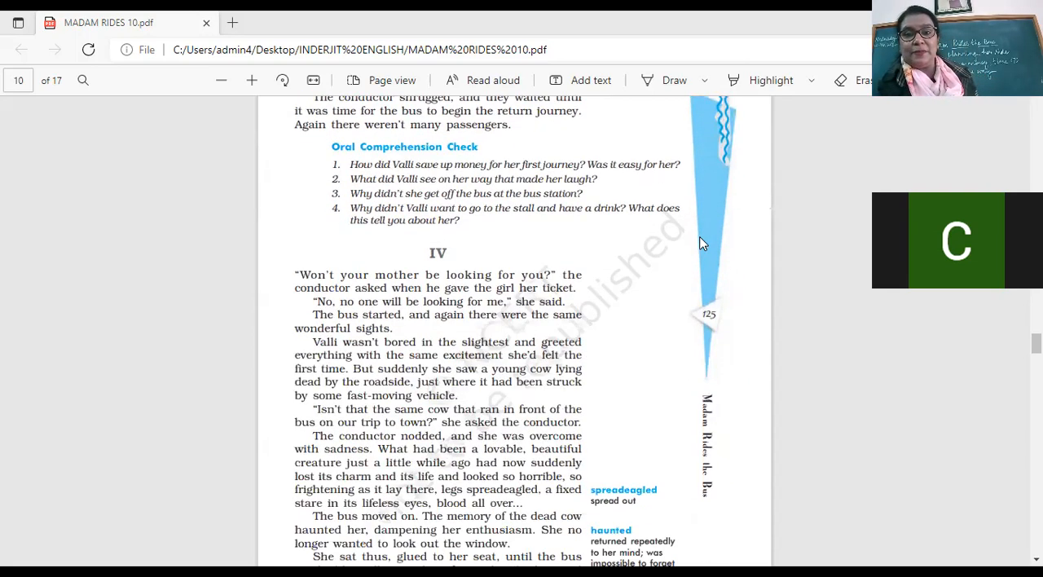
pyautogui.scroll(-3)
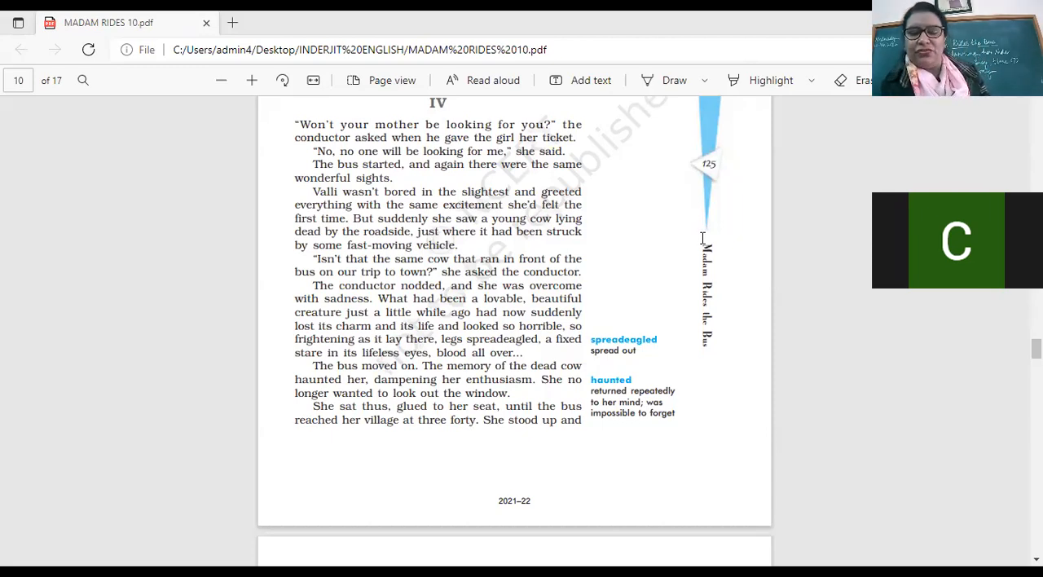
pyautogui.scroll(-3)
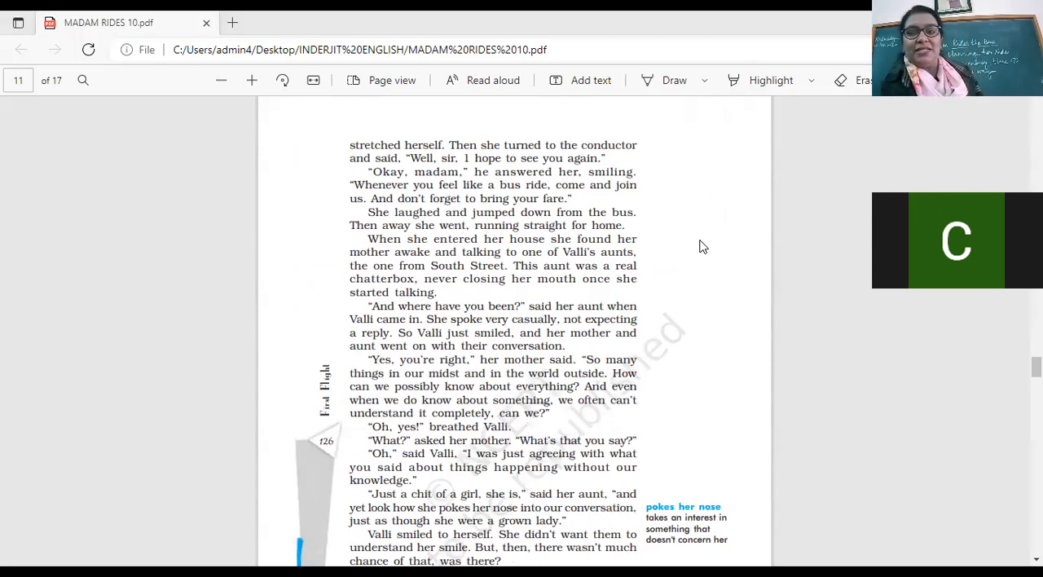
pyautogui.scroll(-3)
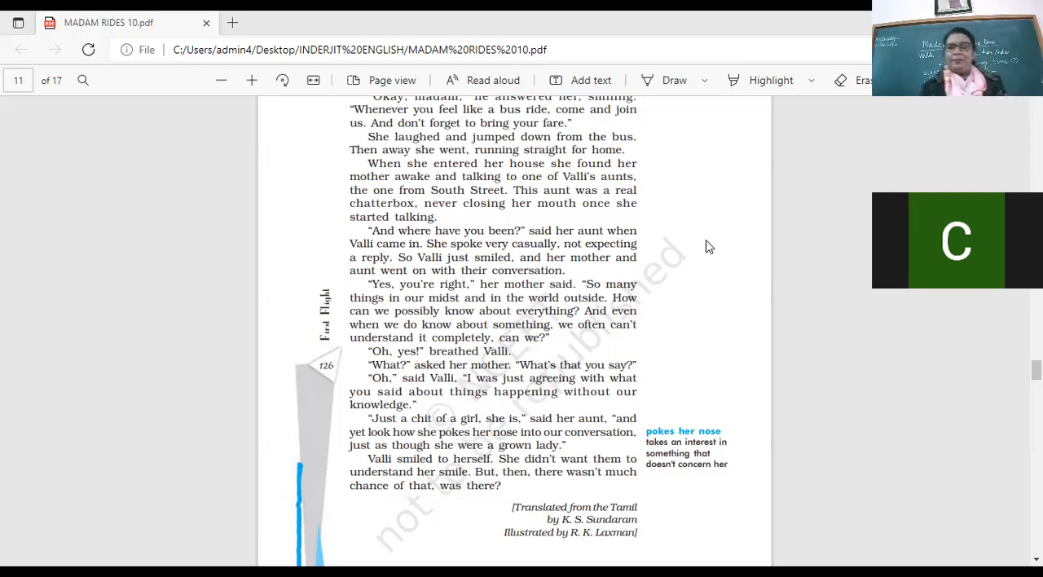
pyautogui.scroll(-3)
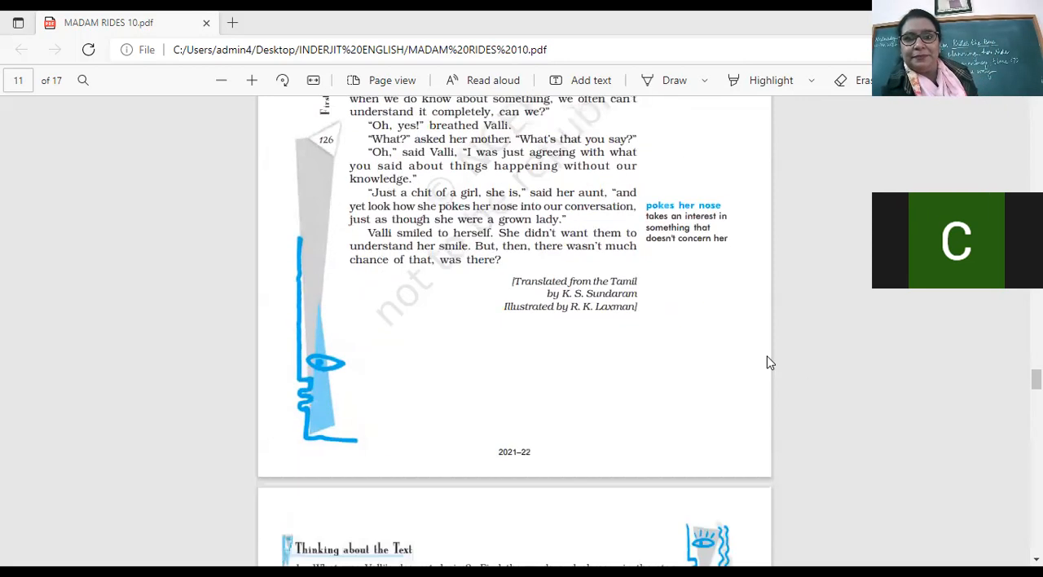
pyautogui.scroll(-3)
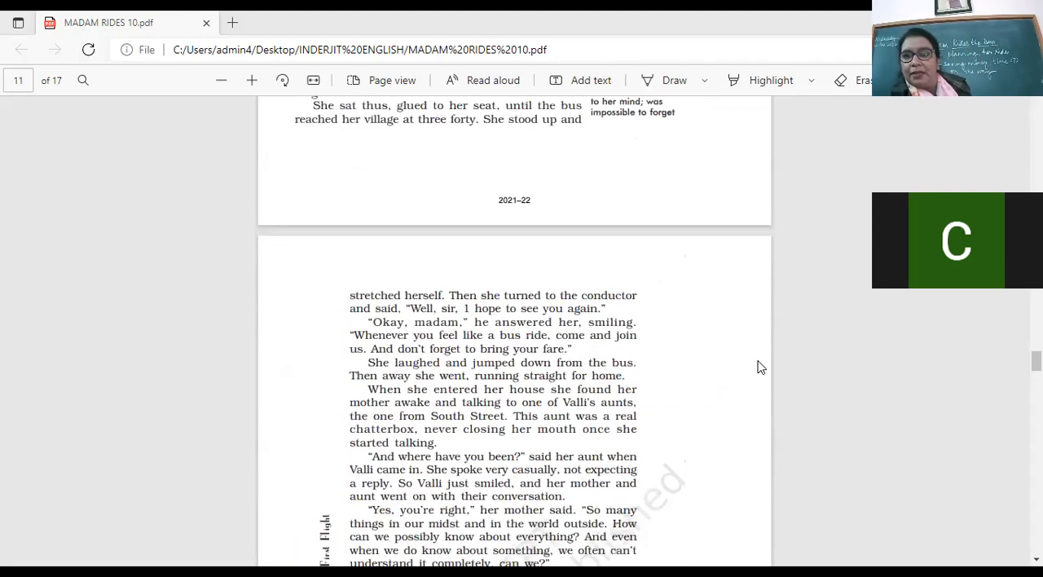
pyautogui.scroll(-3)
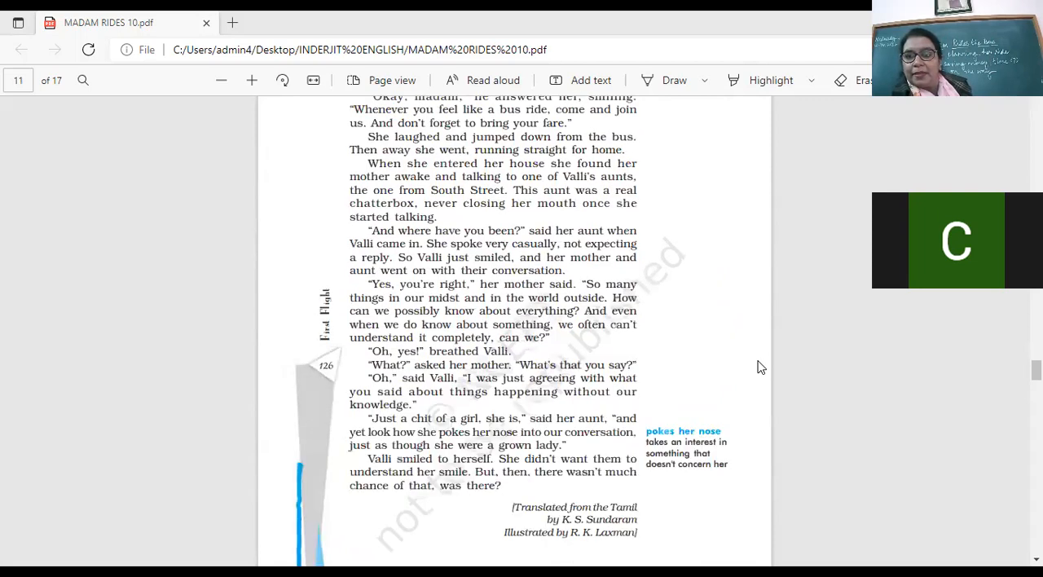
pyautogui.moveTo(769, 369)
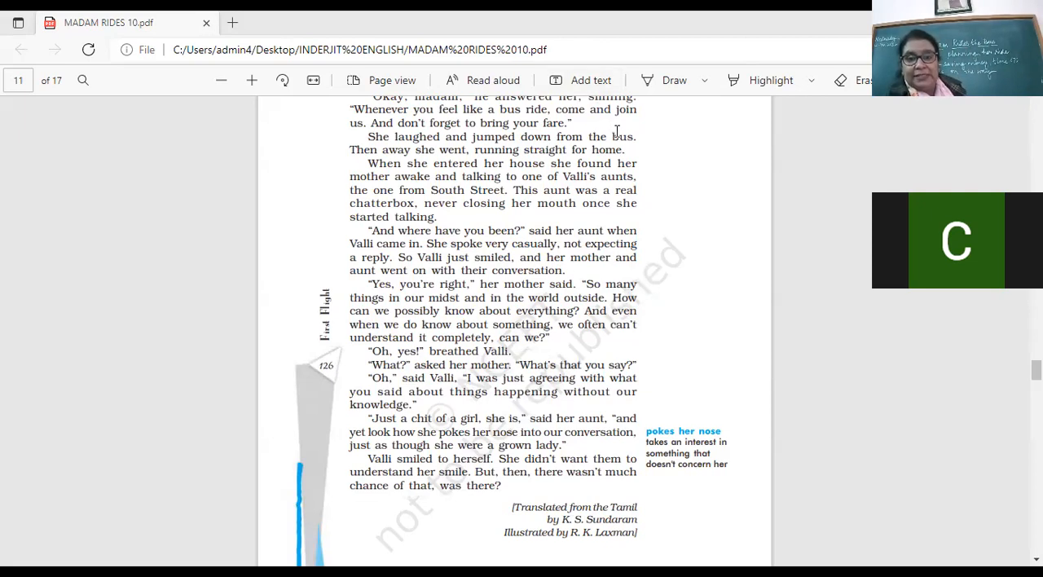
pyautogui.moveTo(662, 289)
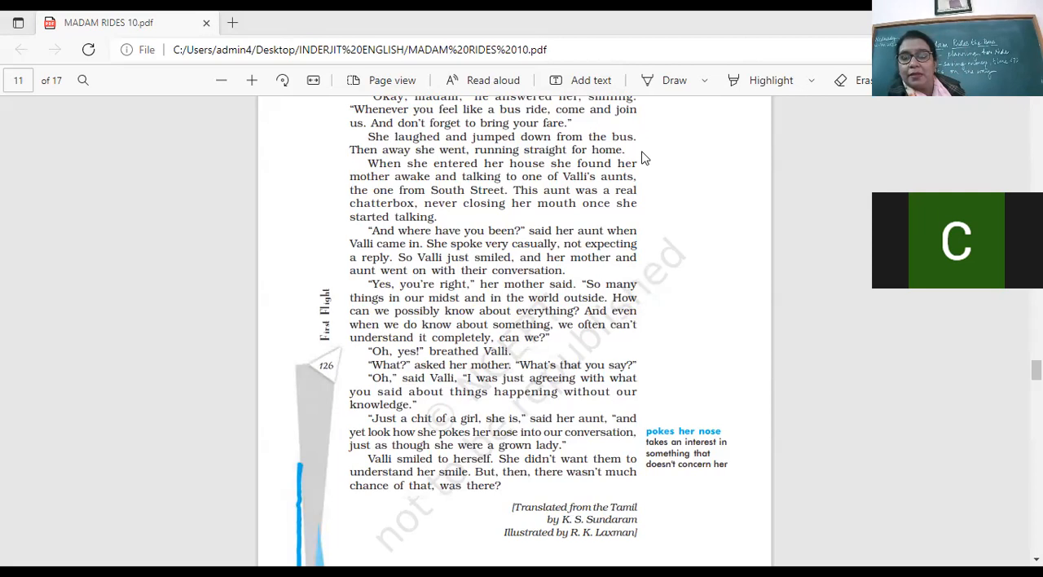
pyautogui.moveTo(732, 213)
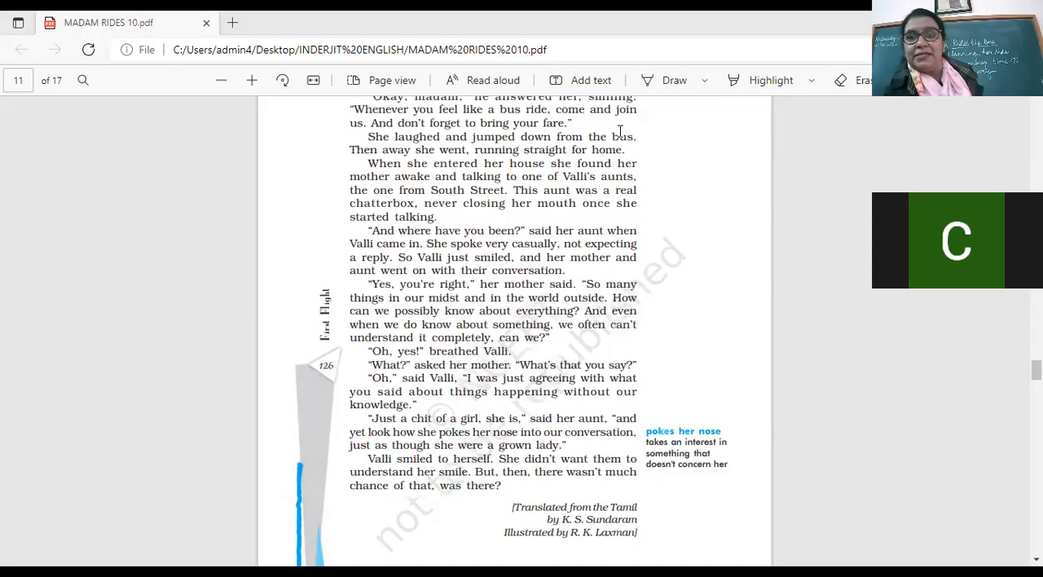
pyautogui.moveTo(659, 174)
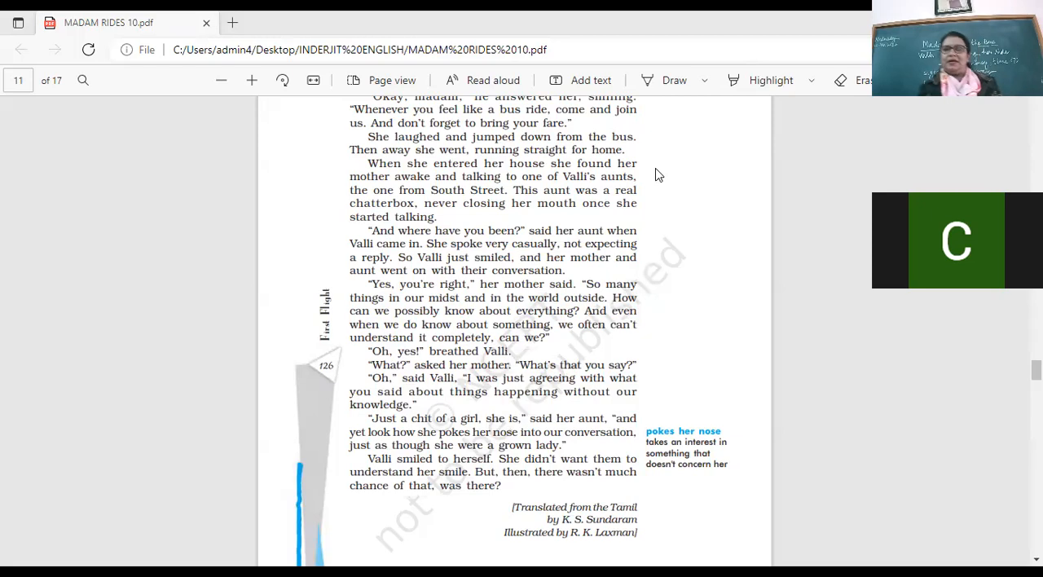
pyautogui.moveTo(708, 141)
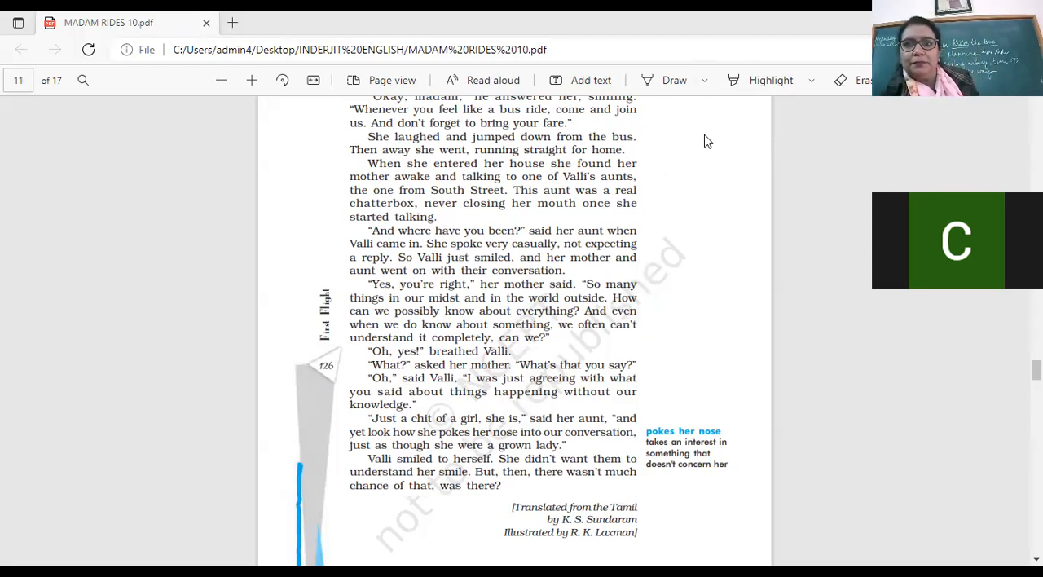
pyautogui.moveTo(664, 182)
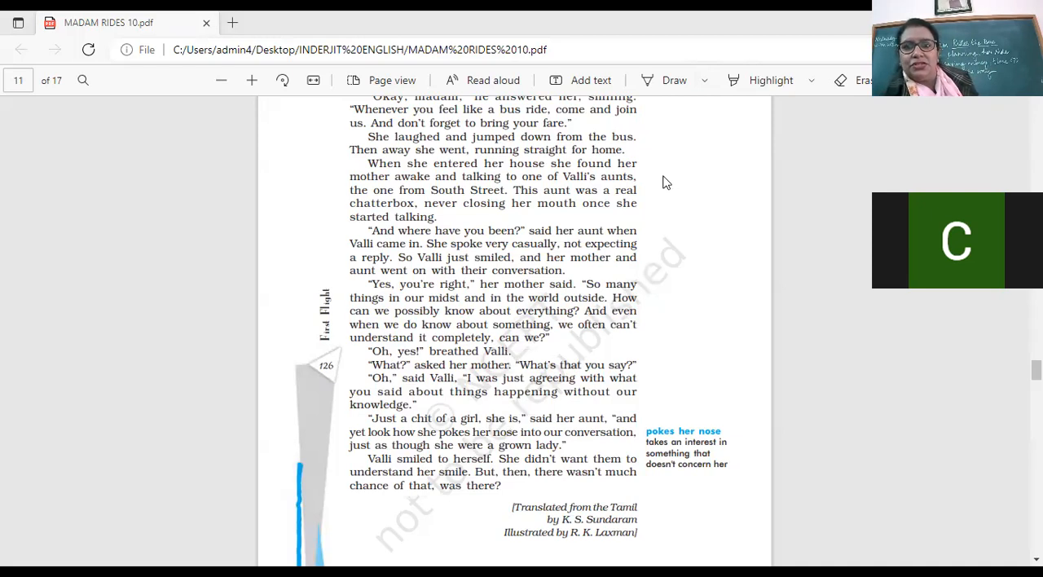
pyautogui.moveTo(664, 170)
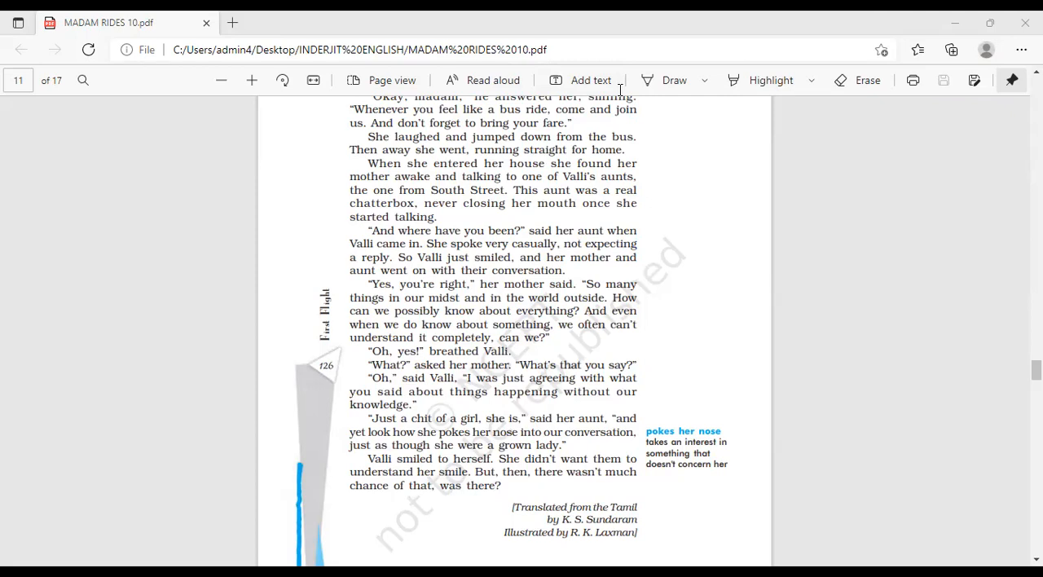
pyautogui.moveTo(670, 404)
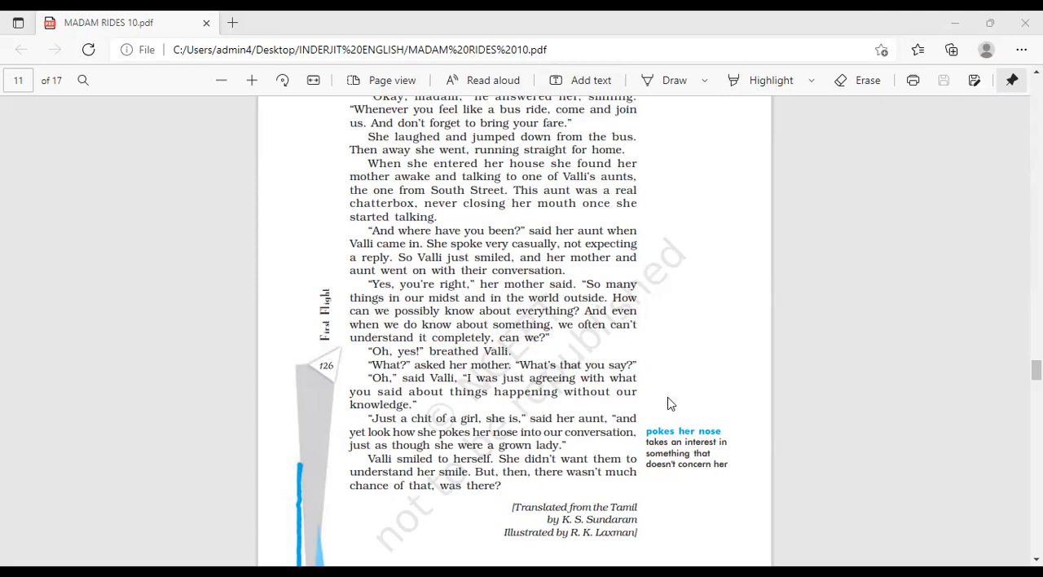
pyautogui.moveTo(667, 414)
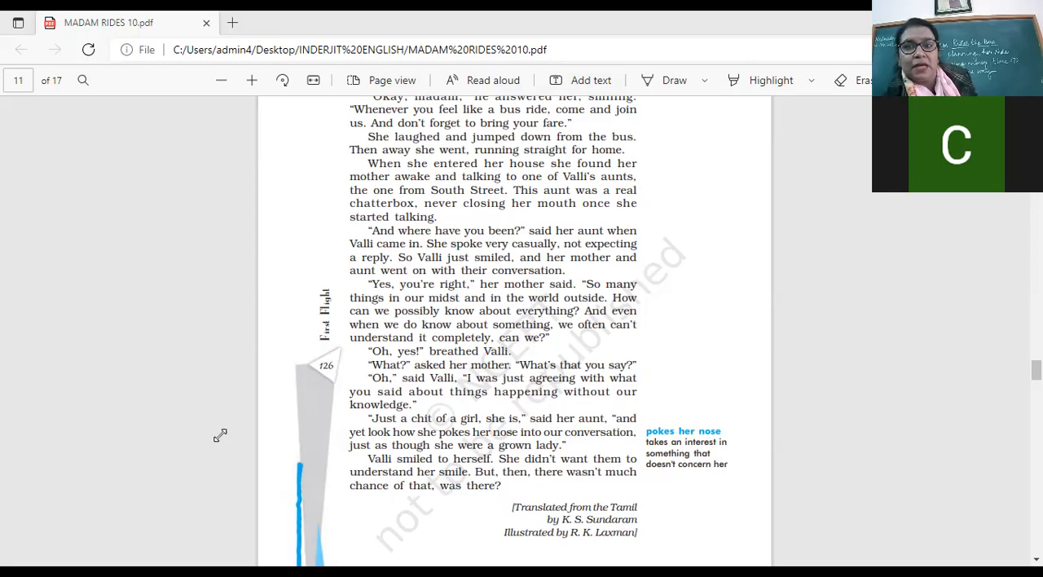
pyautogui.moveTo(159, 416)
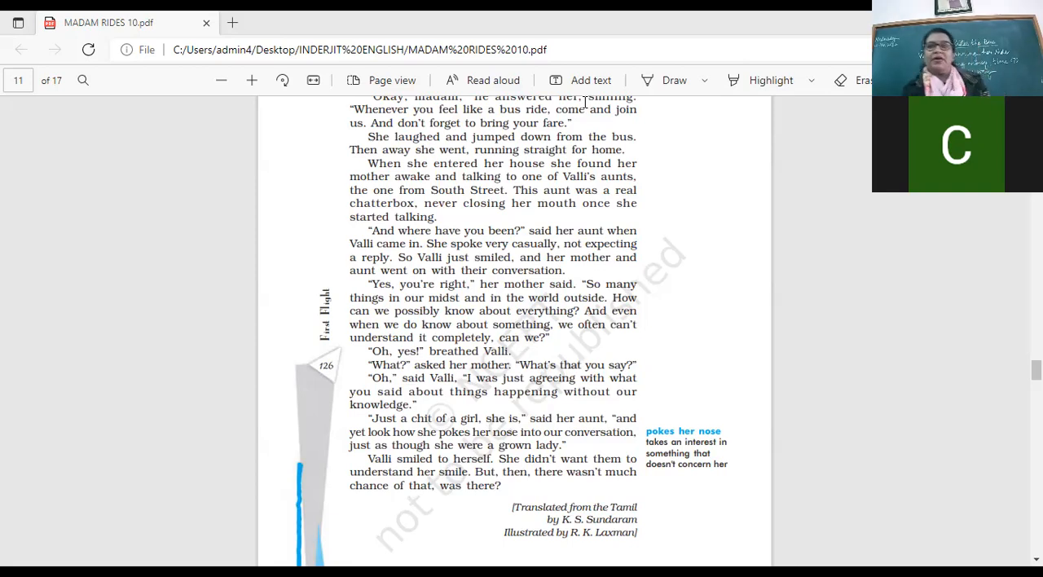
pyautogui.moveTo(179, 109)
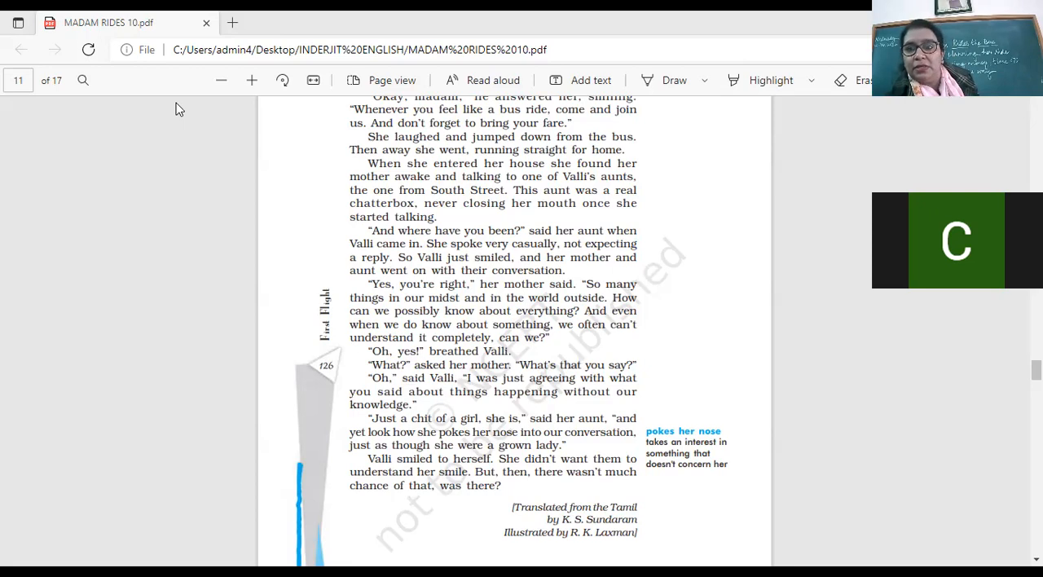
pyautogui.scroll(-3)
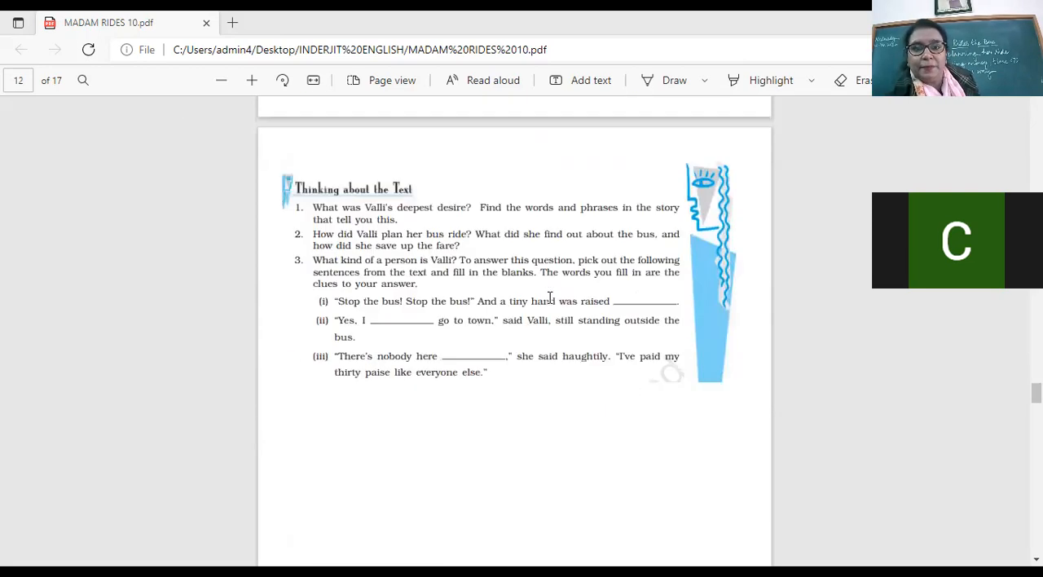
pyautogui.scroll(-3)
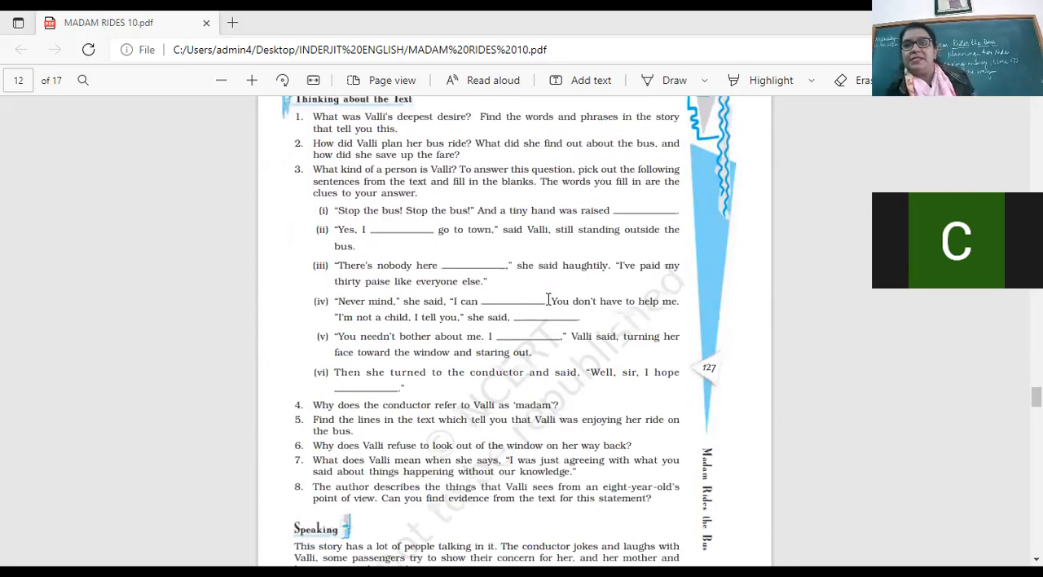